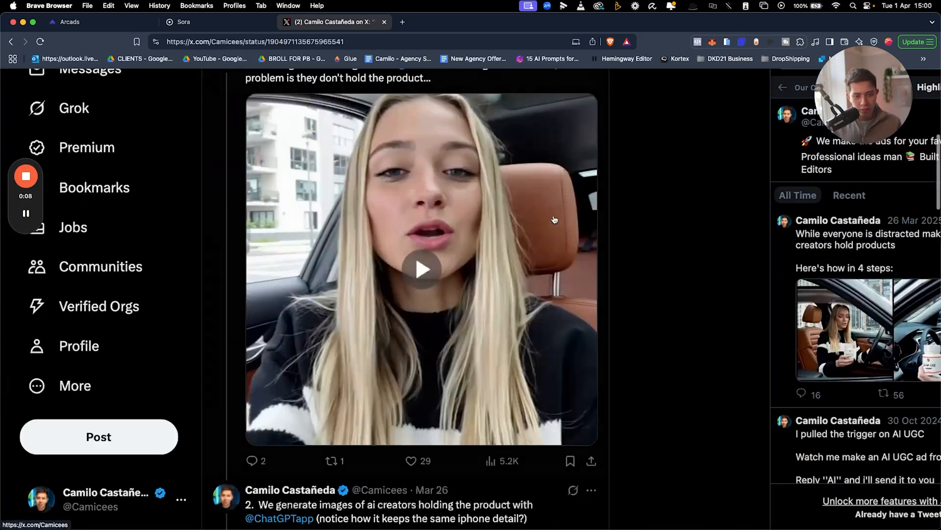
Leave the AI UGC post on X and switch to the Arcads tab with Megan's script.
left_click(420, 270)
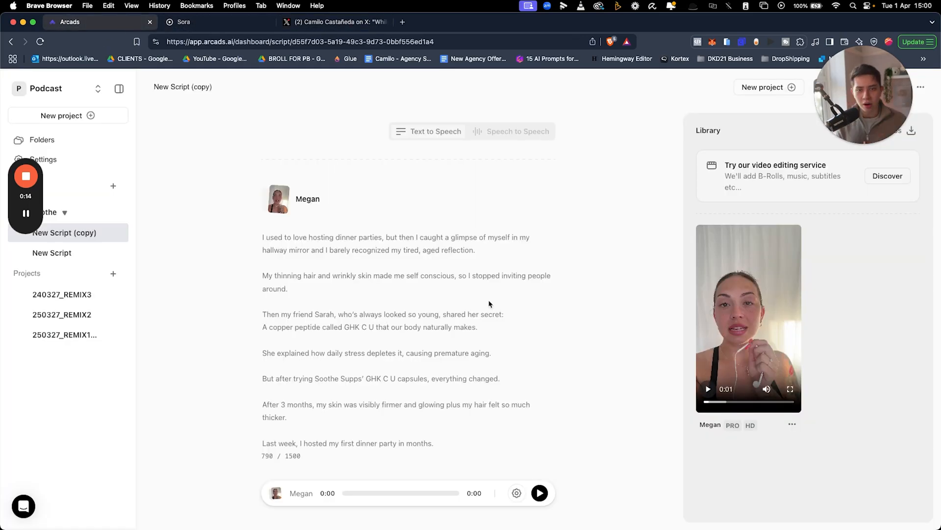
mouse_move(816, 381)
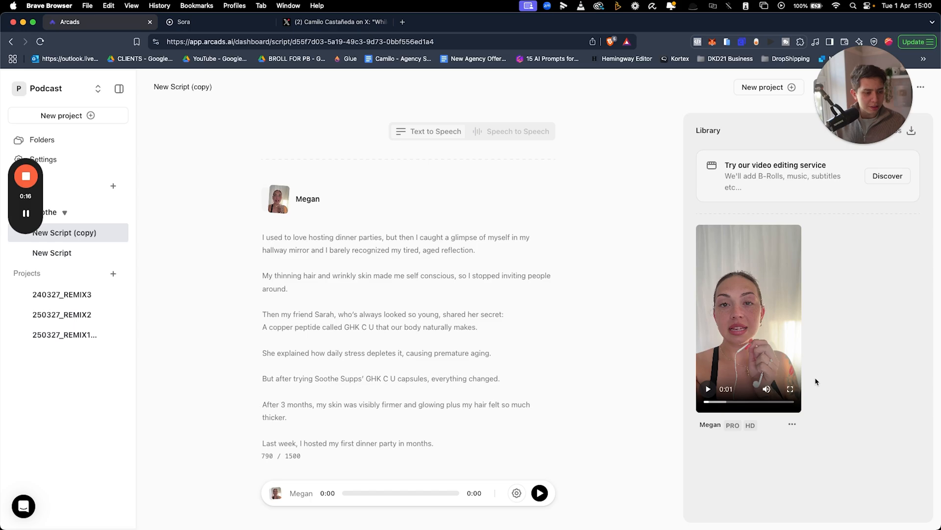
Play and pause Megan's avatar video, then watch it full screen and exit.
left_click(790, 388)
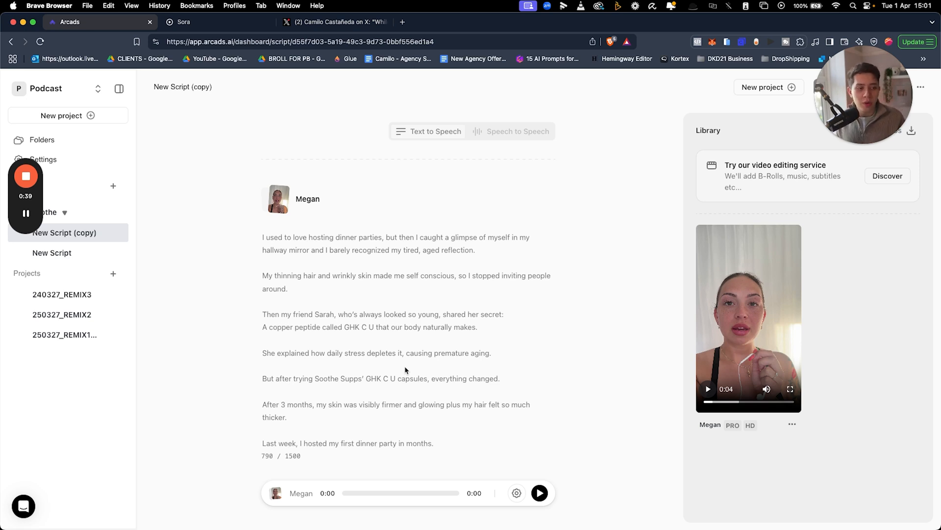
left_click(334, 22)
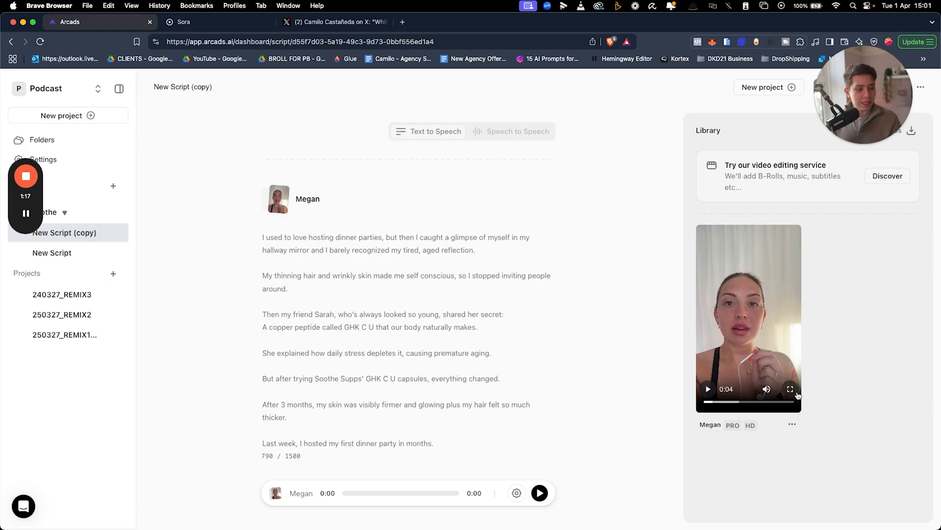
left_click(790, 389)
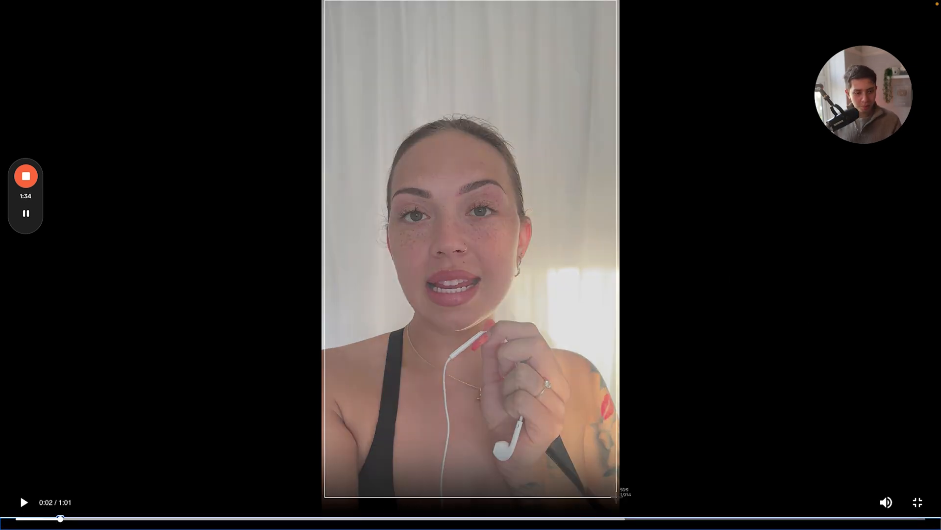
left_click(918, 503)
type("https://chatgpt.com")
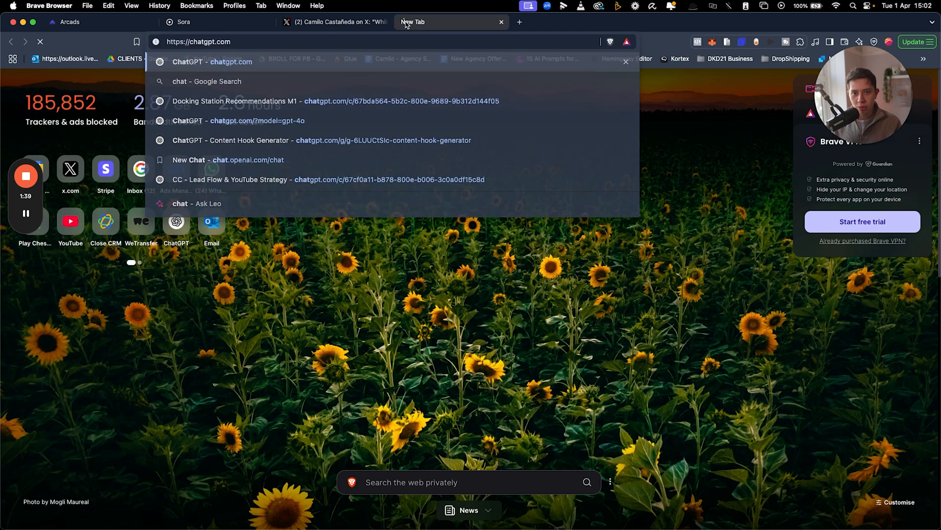
Load chatgpt.com and upload Megan's photo and the bottle image from Downloads.
left_click(210, 61)
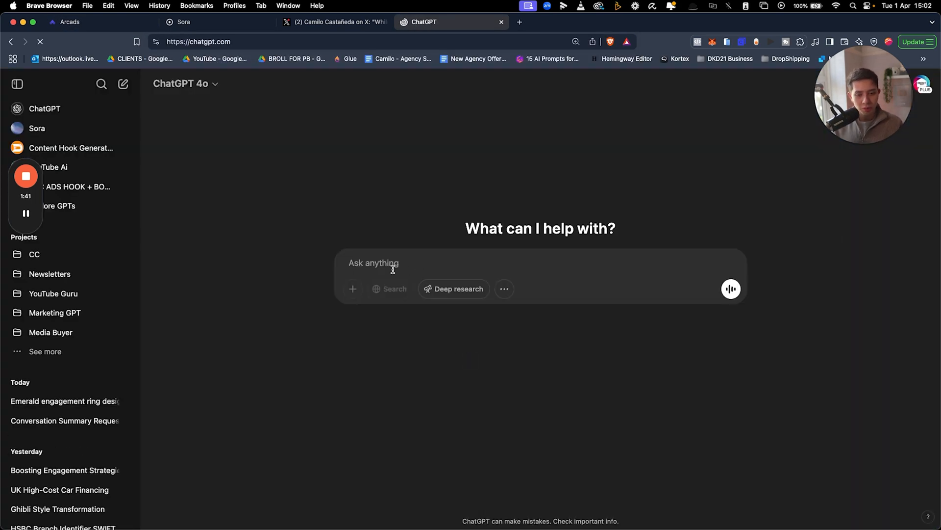
left_click(352, 289)
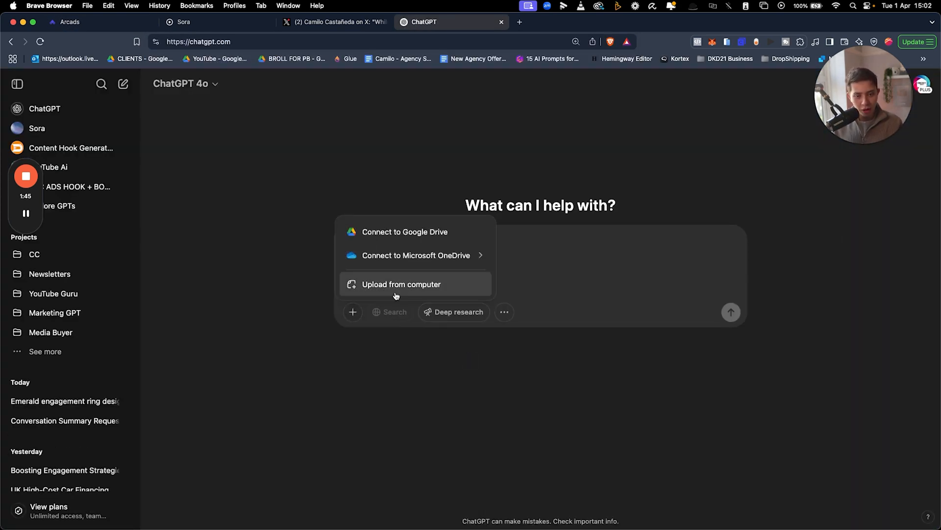
left_click(402, 284)
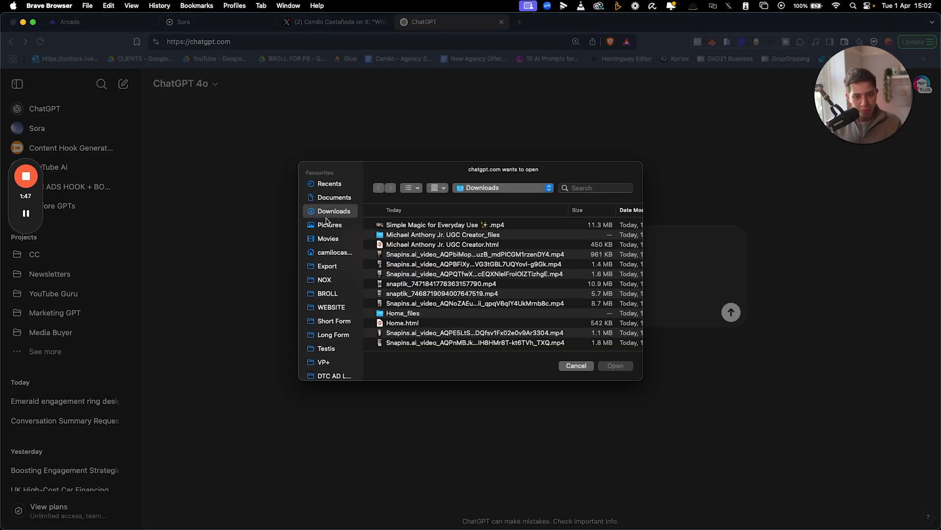
left_click(615, 366)
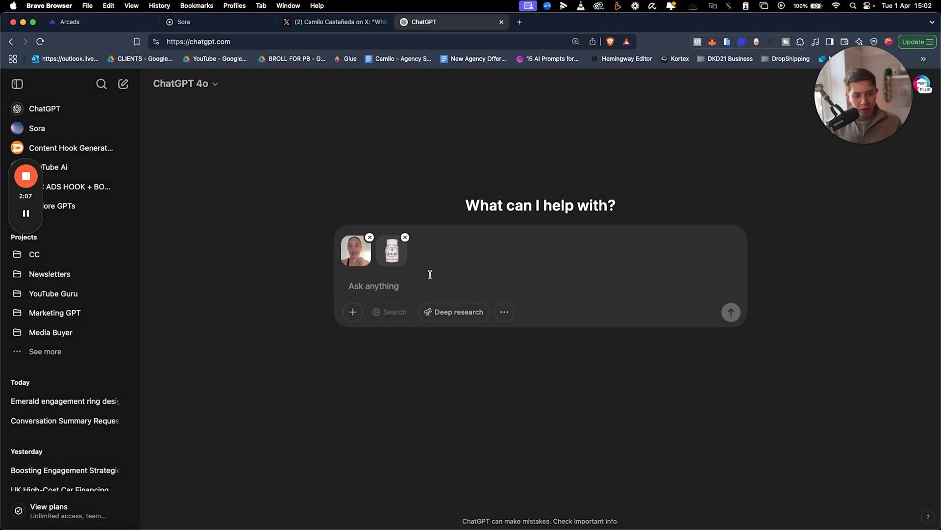
Type a prompt for this exact person holding the supplement bottle, in a consistent style.
type("Create an image where t")
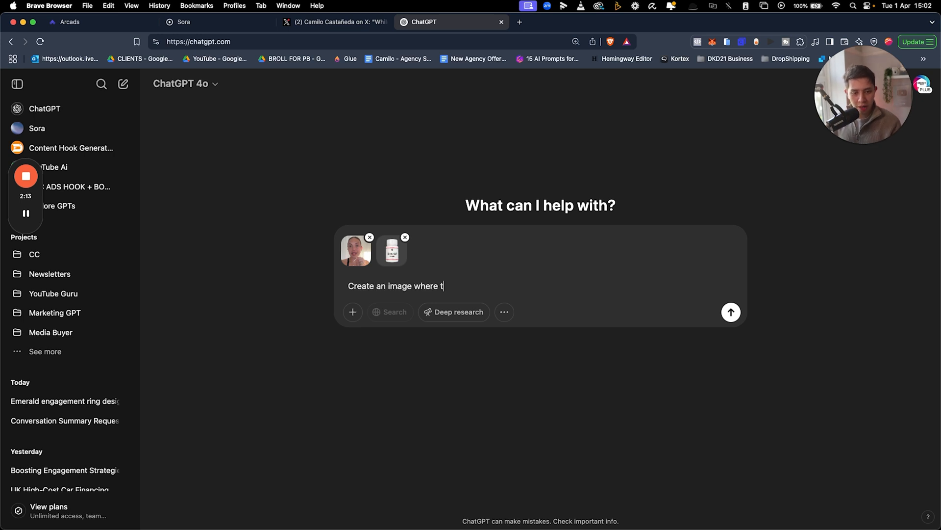
type("his exact person is holding the supp")
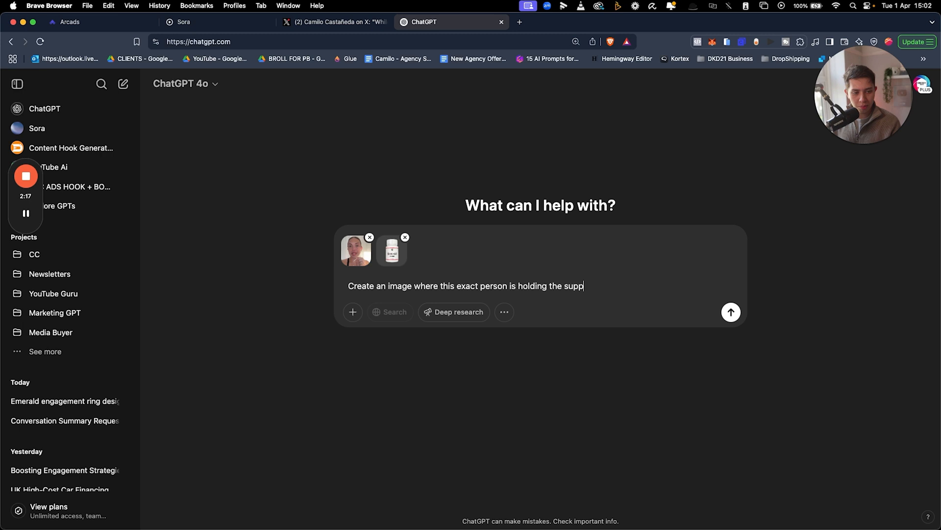
type("lement bottle. Replace what is in her hand with it. Mainta")
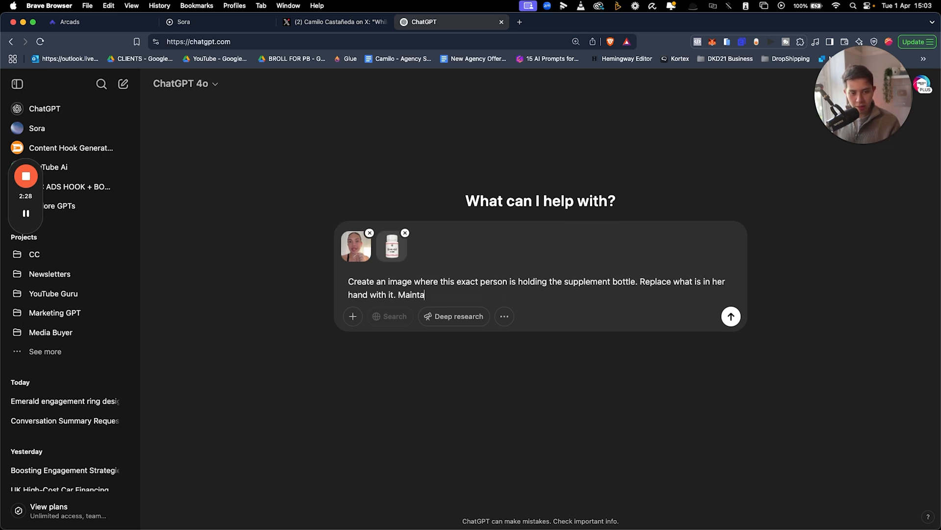
type("in a consistent st")
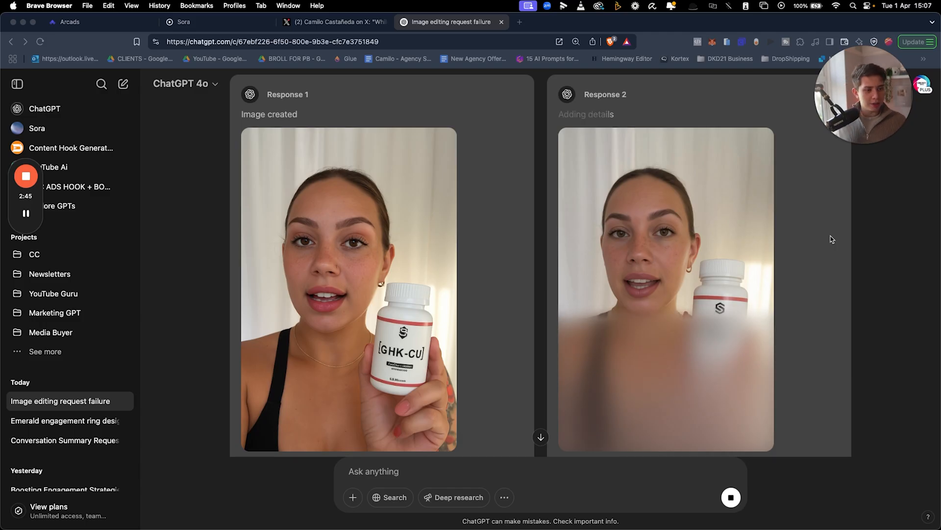
Compare both generated versions of the woman holding the GHK-Cu bottle and keep one.
scroll("down", 3)
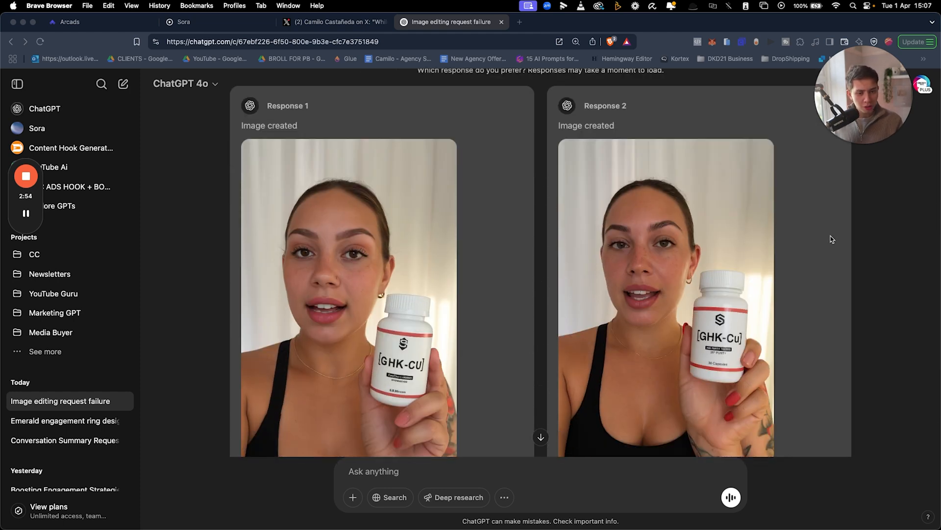
scroll("up", 3)
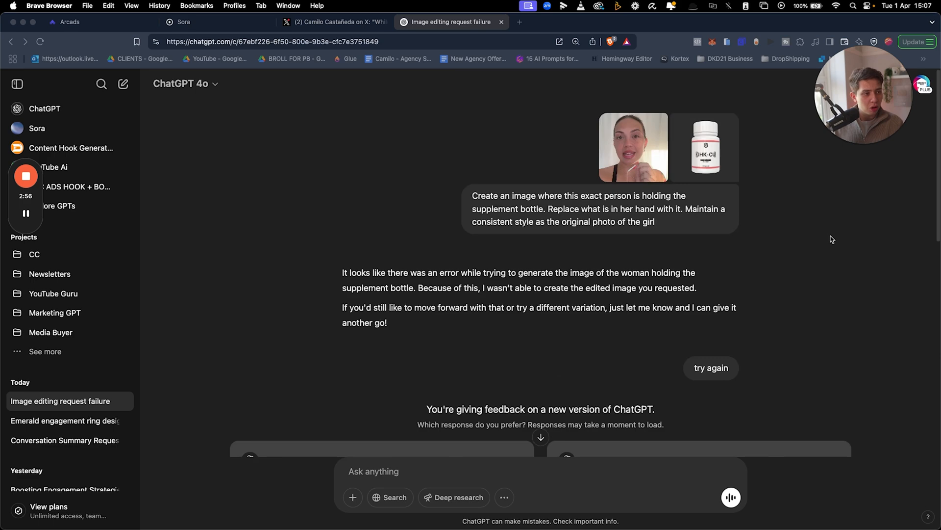
mouse_move(607, 145)
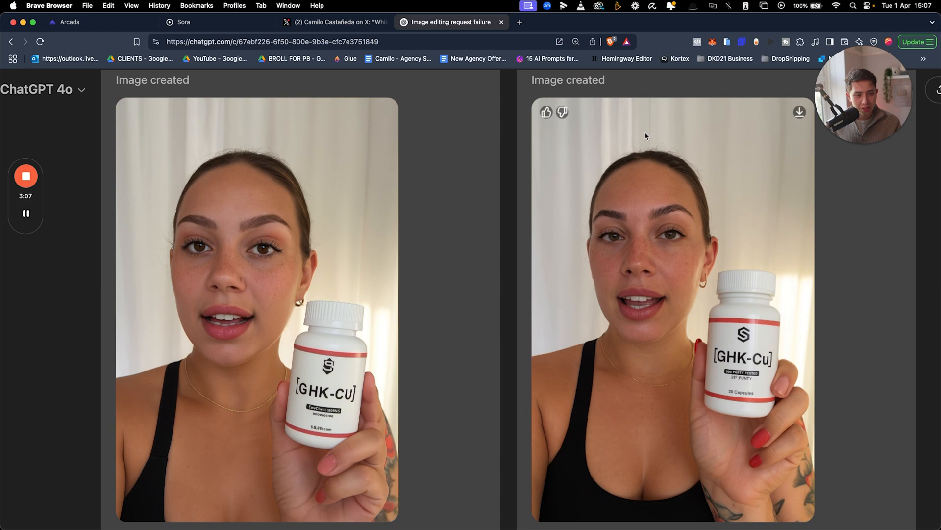
left_click(16, 84)
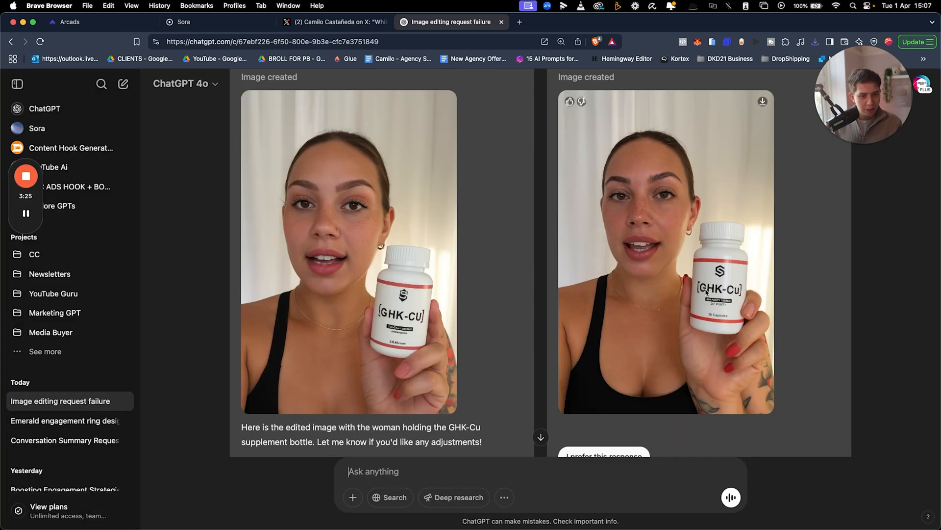
scroll("down", 3)
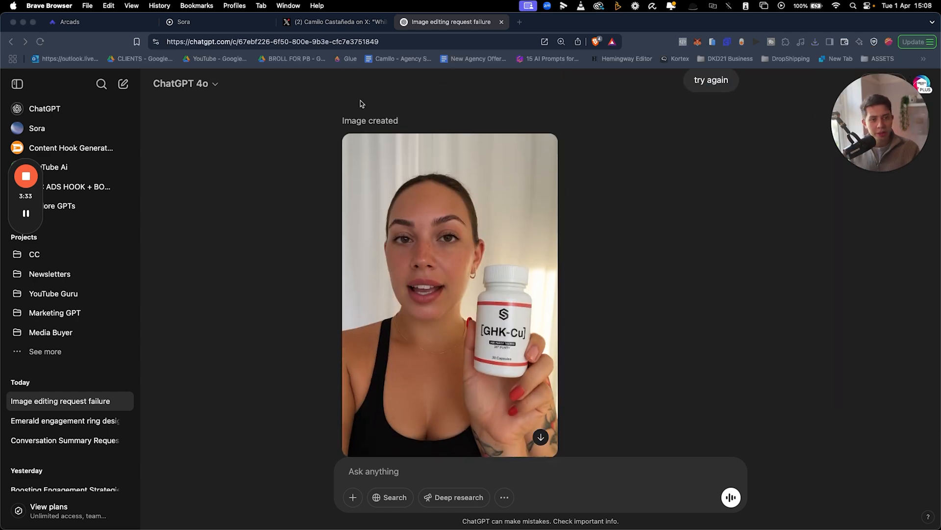
mouse_move(402, 157)
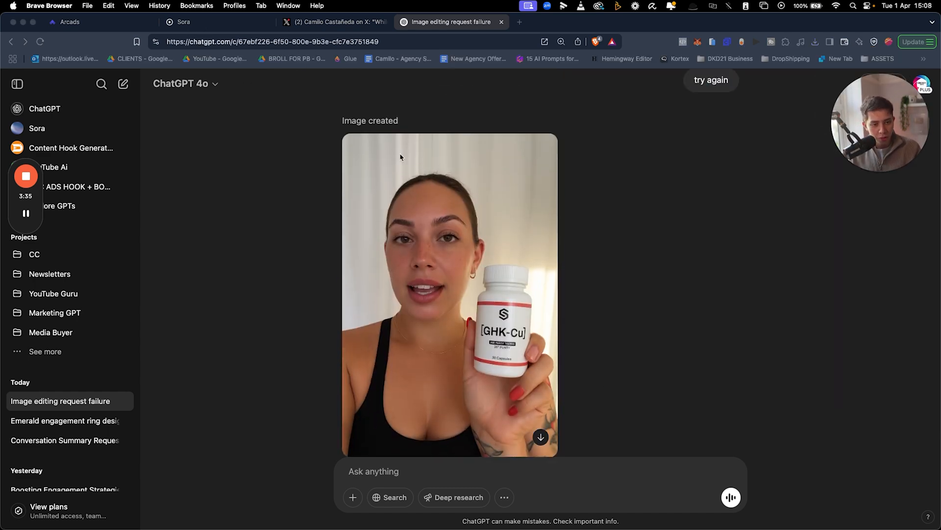
left_click(181, 21)
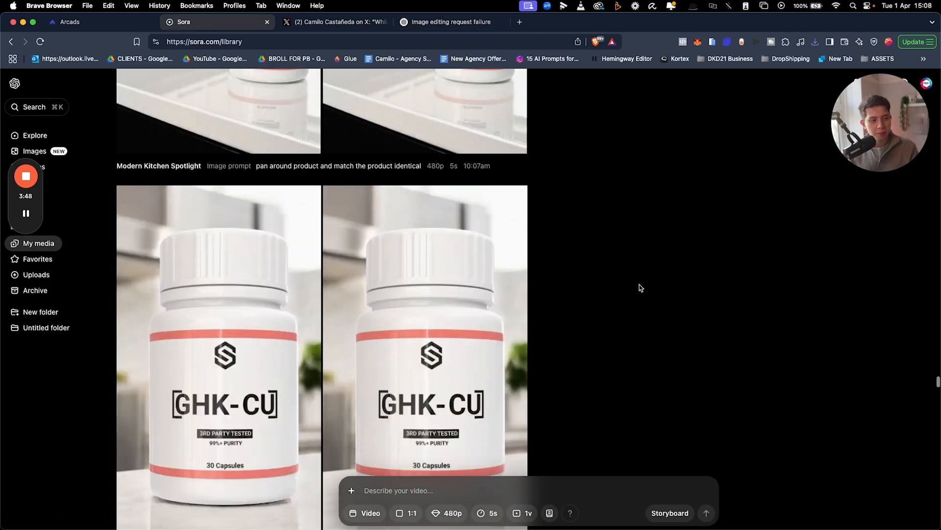
scroll("up", 3)
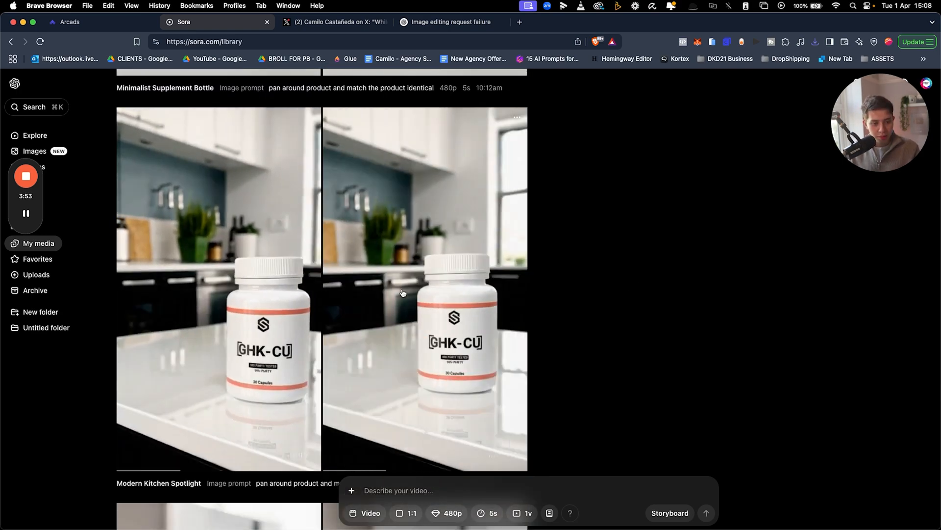
scroll("down", 3)
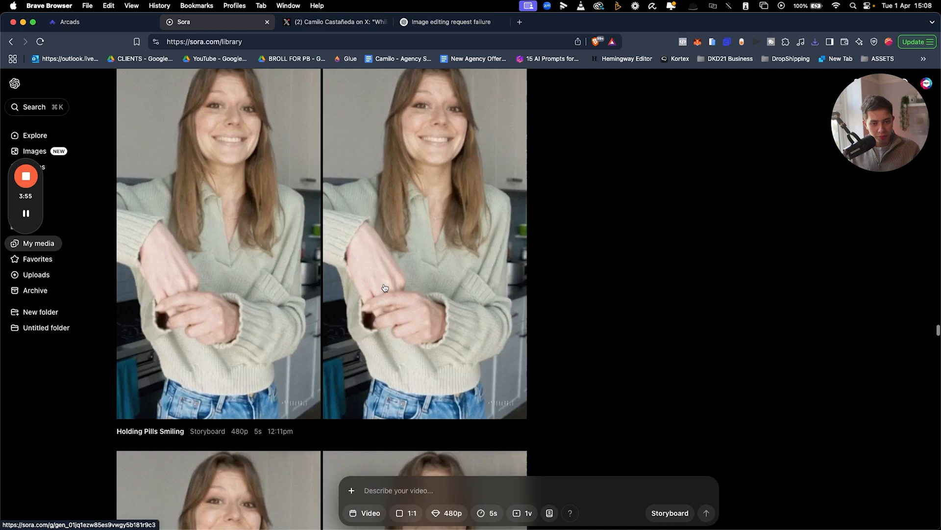
scroll("down", 3)
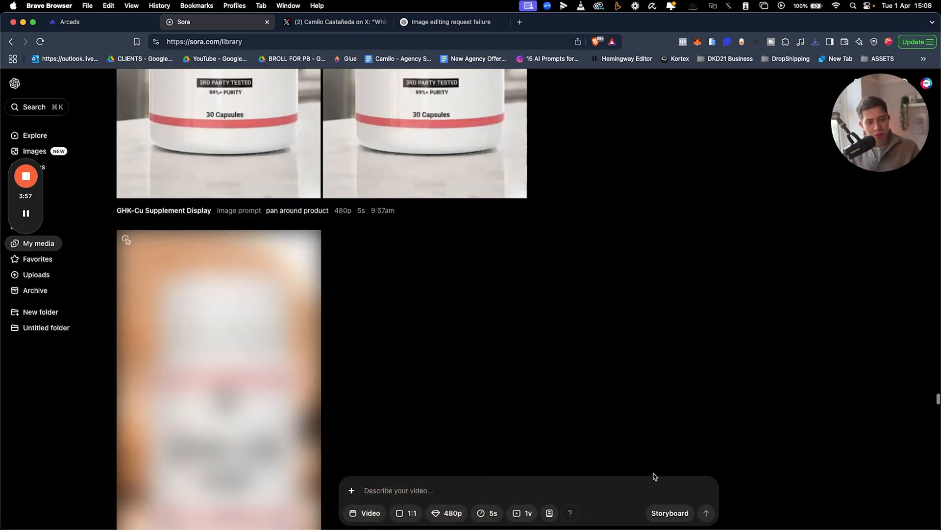
scroll("down", 3)
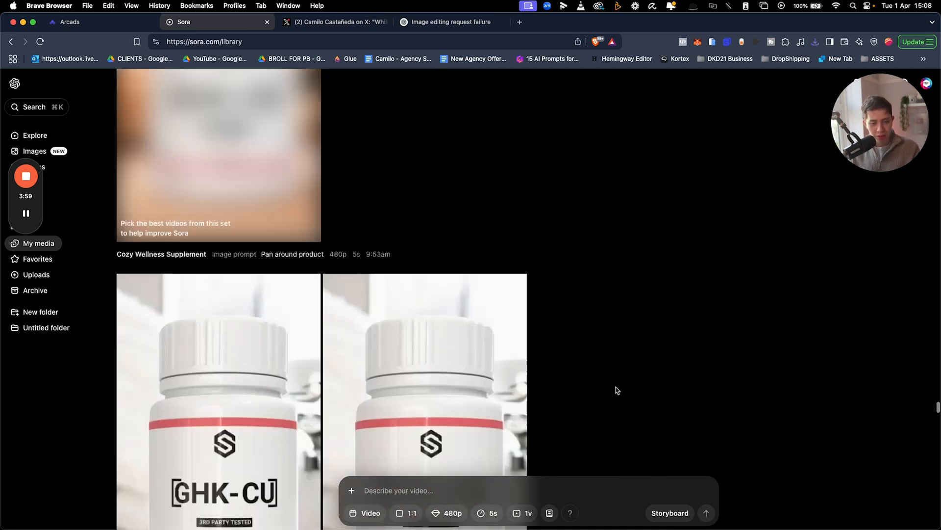
scroll("down", 3)
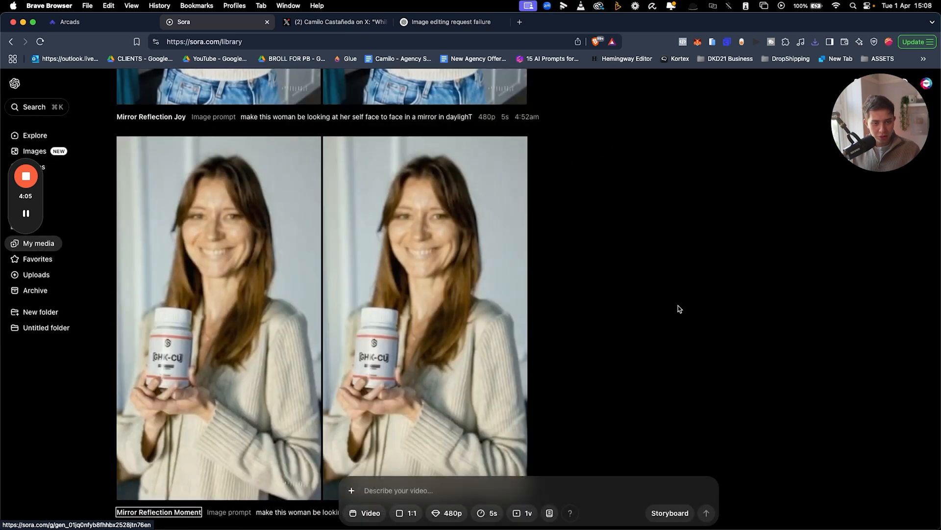
scroll("down", 3)
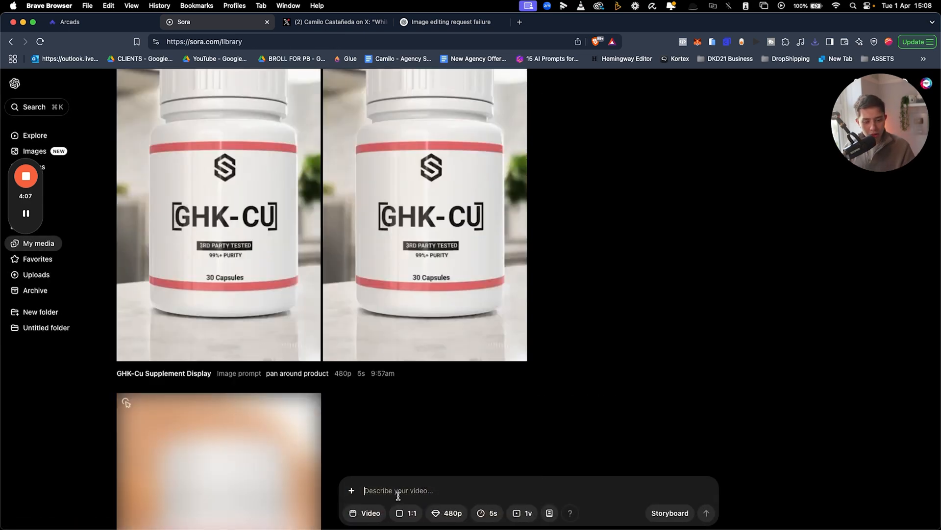
left_click(351, 489)
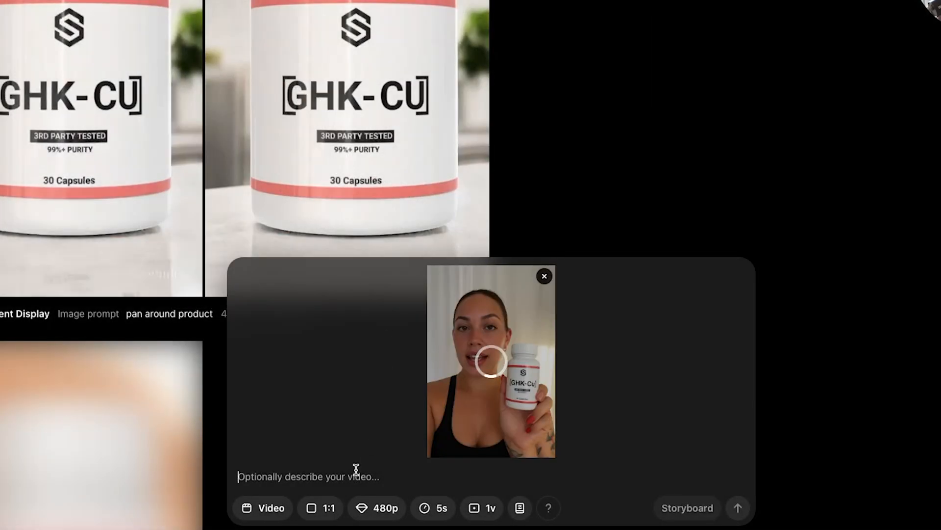
Set the Sora video to 4 variations and 10 seconds, and type a holding-product prompt.
left_click(320, 507)
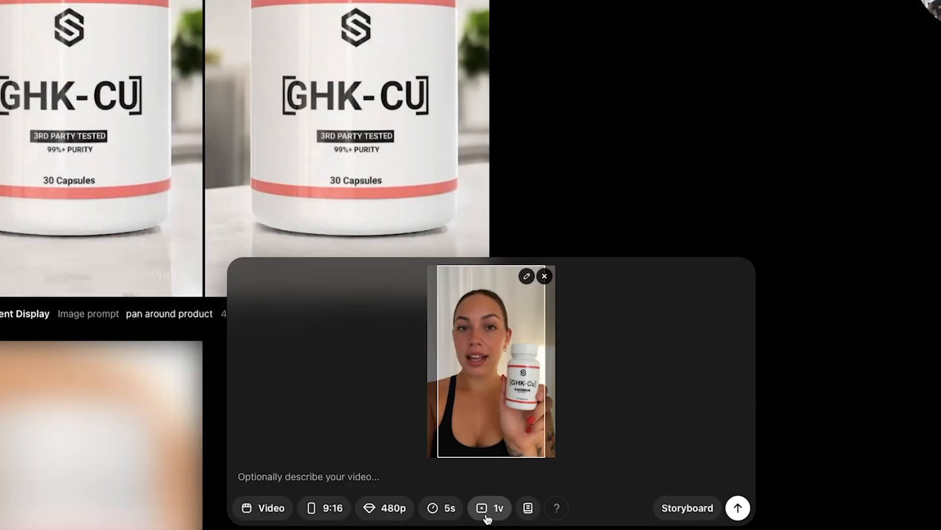
left_click(489, 508)
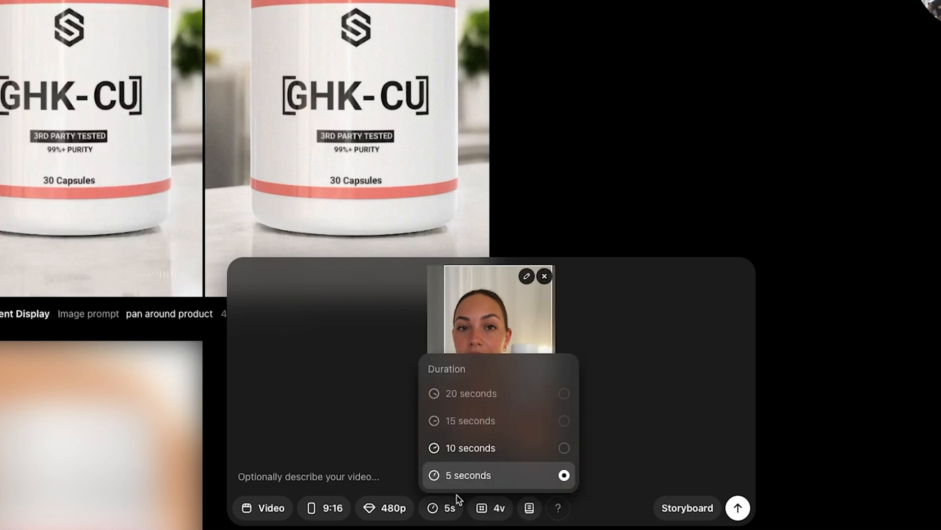
left_click(468, 447)
type("Static video")
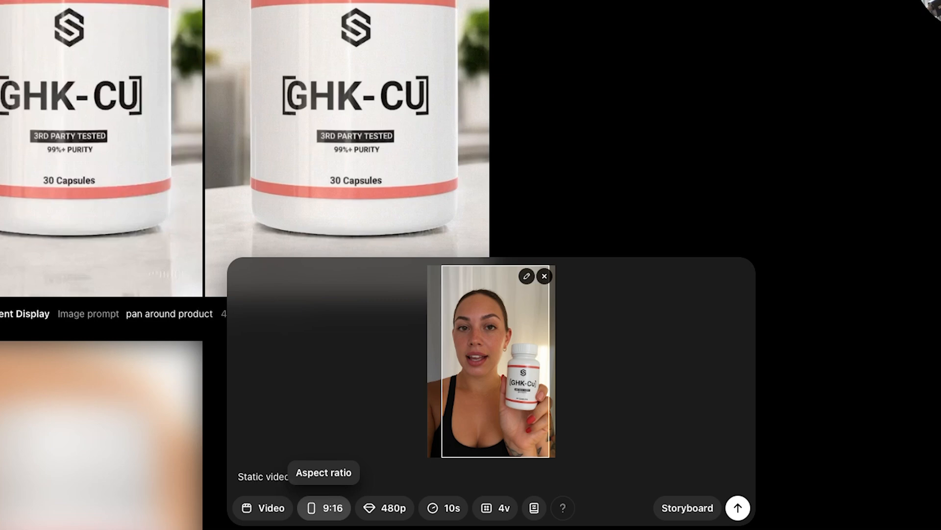
type("hold")
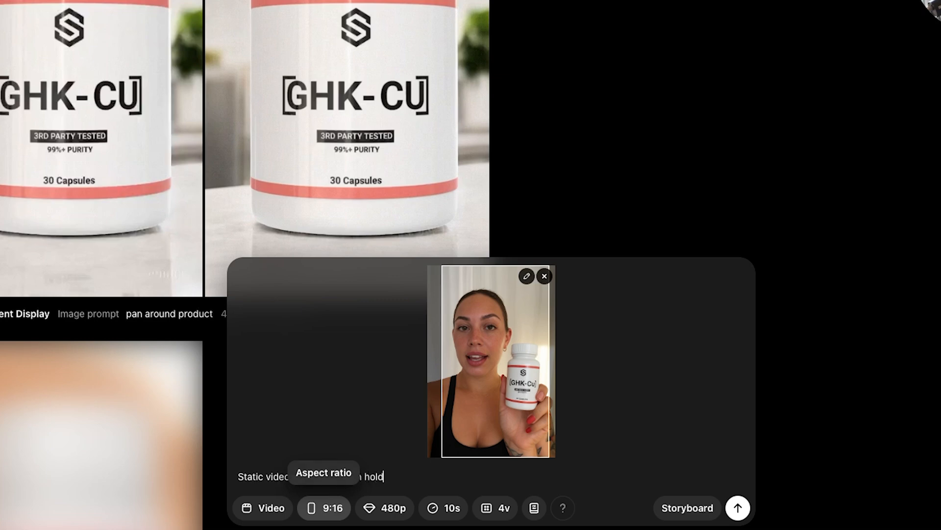
type("holding product and sm")
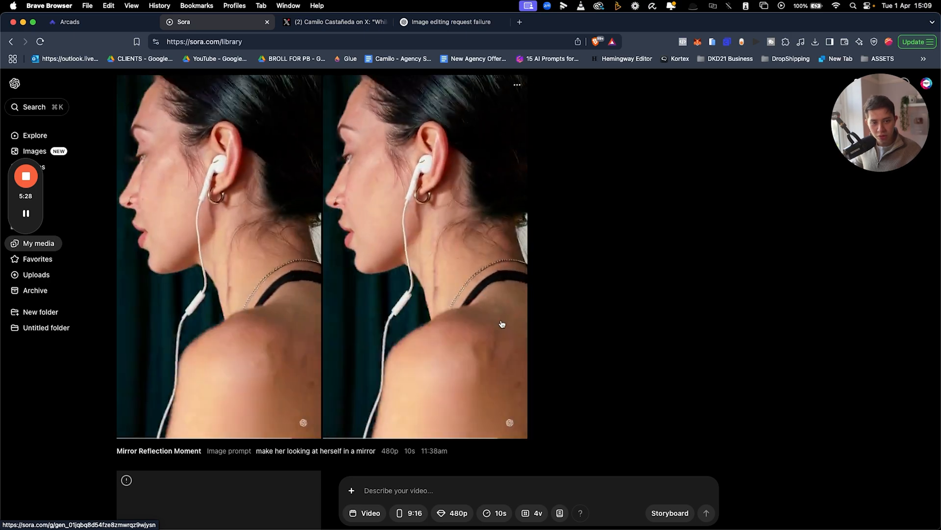
Scroll My media to the generating GHK-Cu promo video and open the add-media menu.
scroll("down", 3)
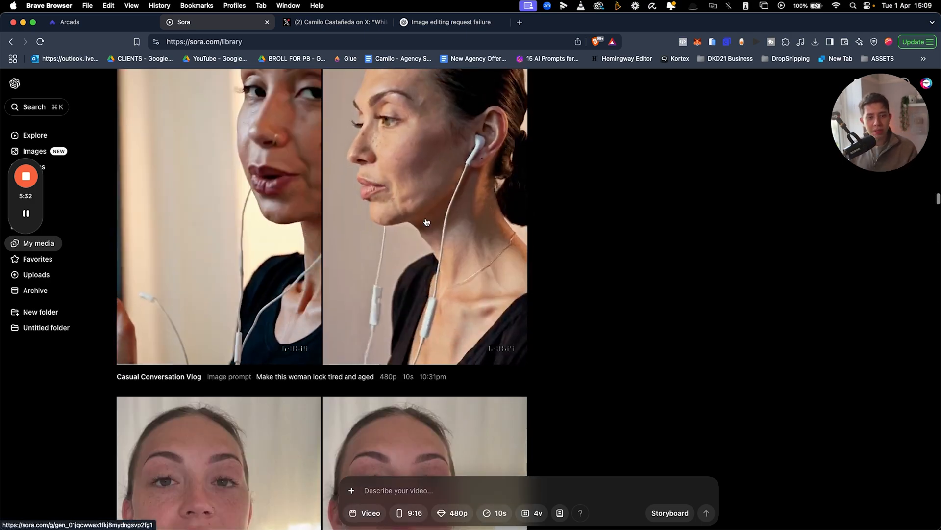
scroll("down", 3)
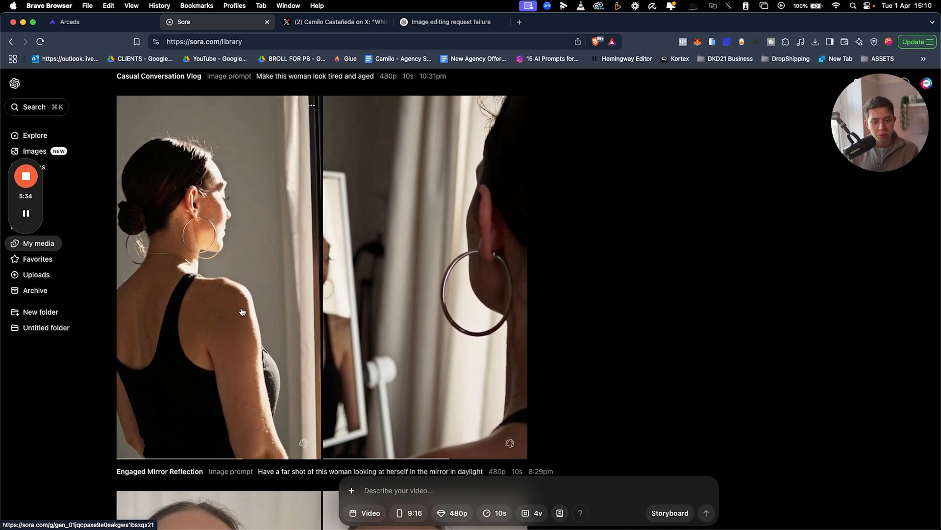
scroll("down", 3)
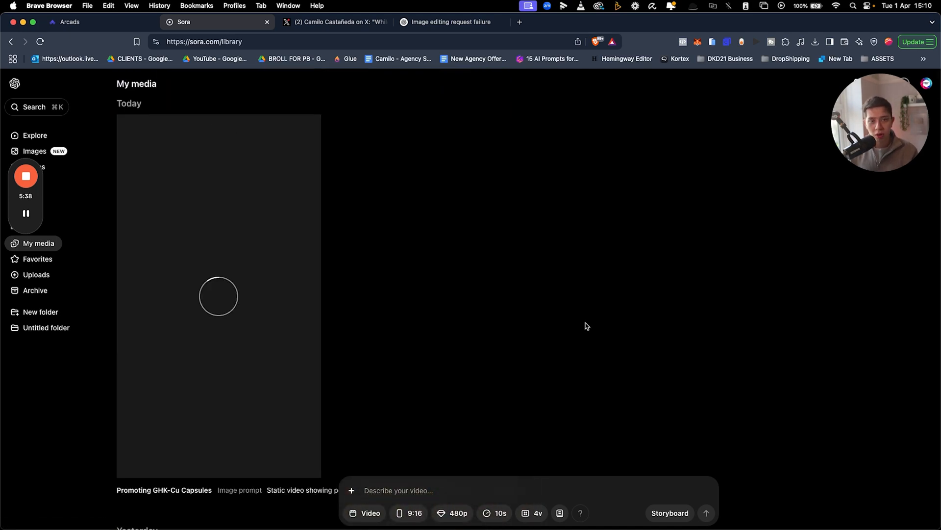
left_click(351, 490)
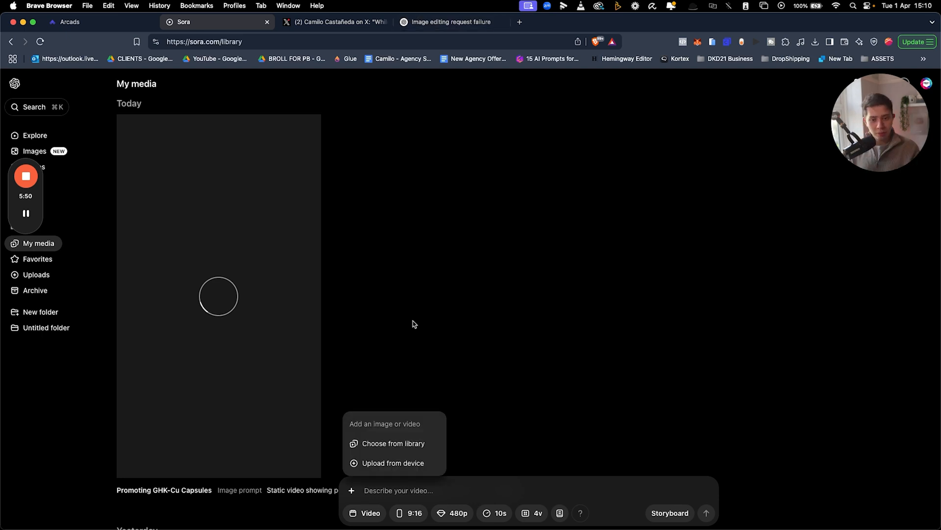
In ChatGPT, send 'Make this girl hold out her hand with' pills at 9:16.
left_click(450, 22)
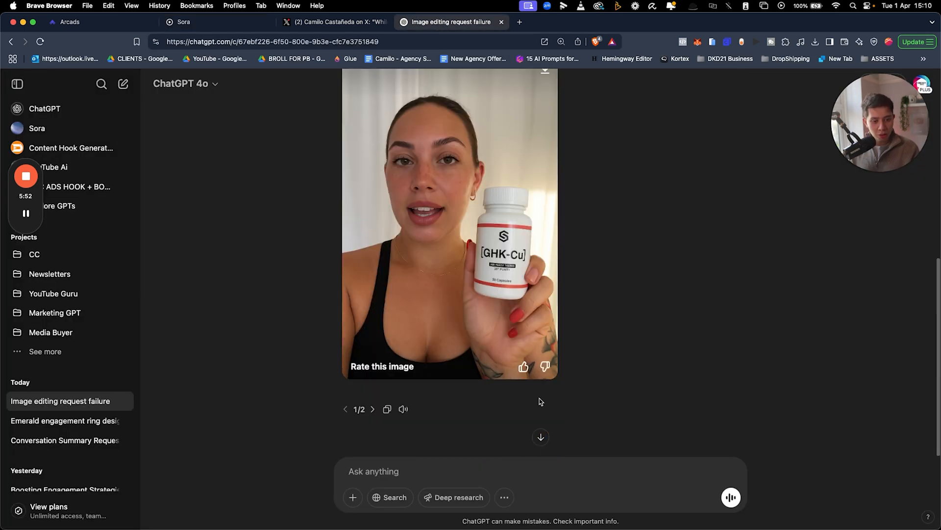
type("Make this girl hold out her hand with")
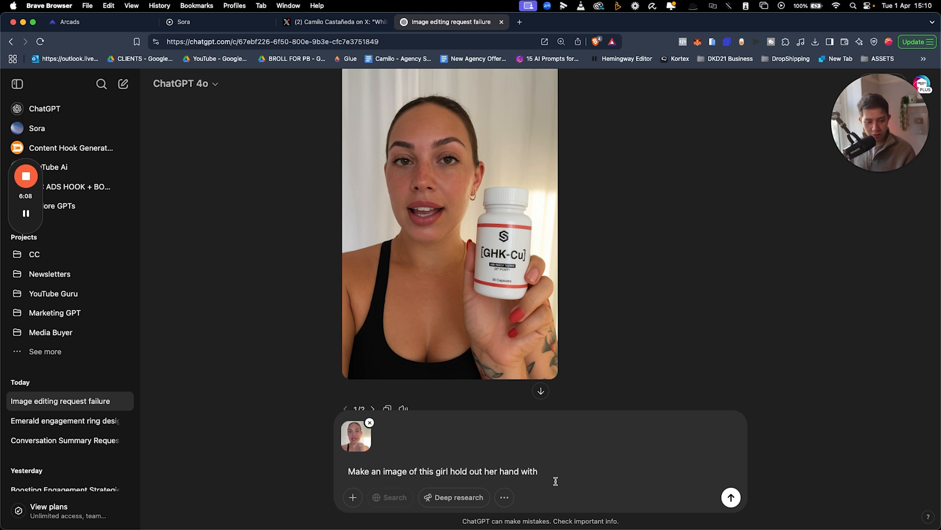
type("some pills. 9:16 size")
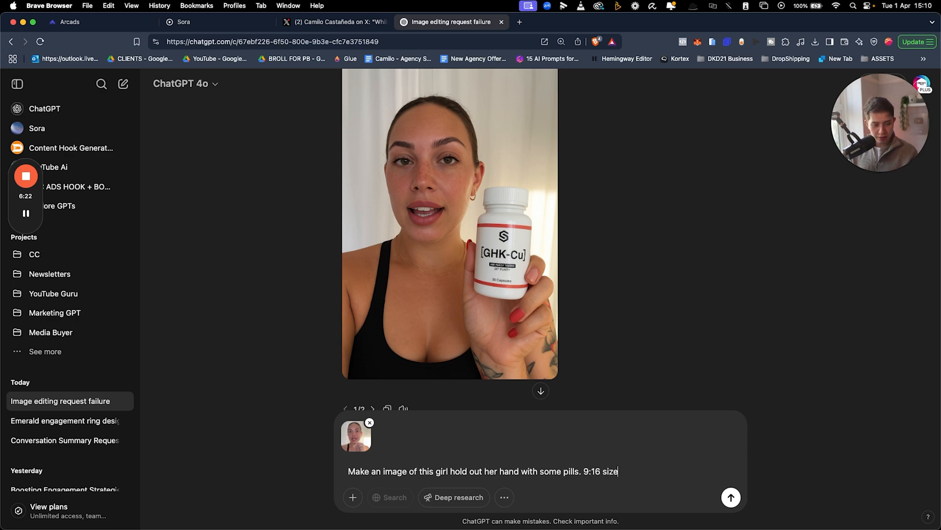
left_click(731, 497)
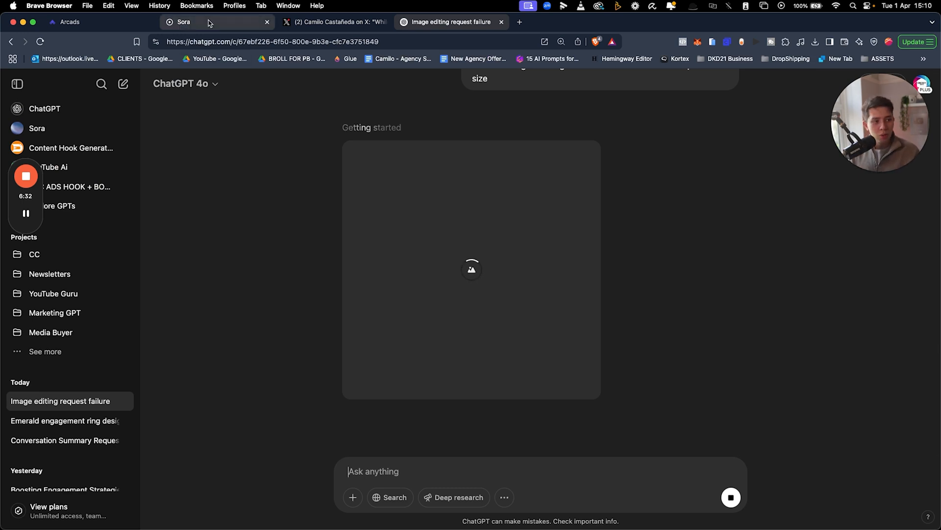
mouse_move(209, 23)
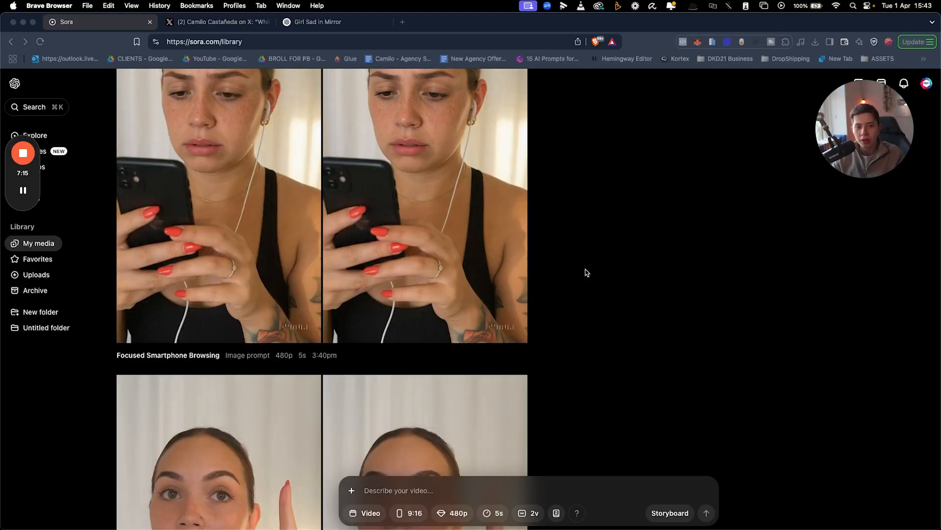
scroll("down", 3)
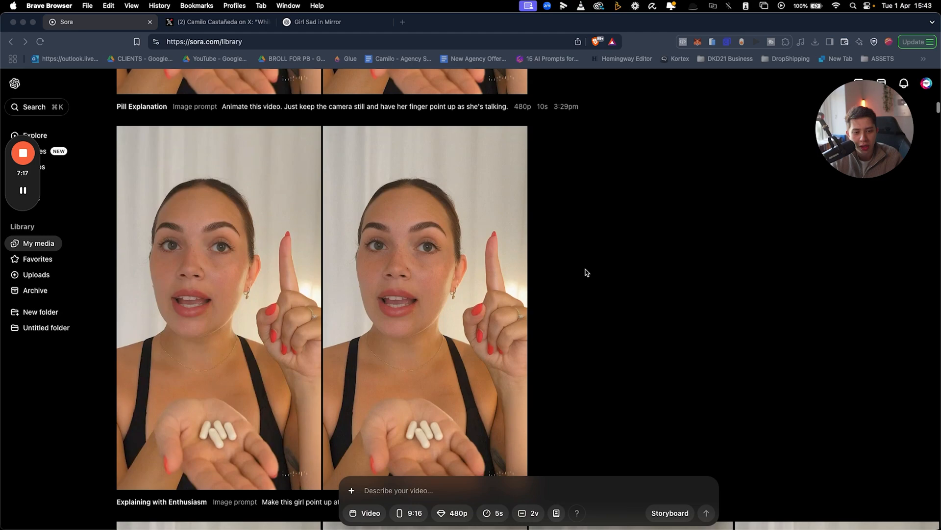
scroll("down", 3)
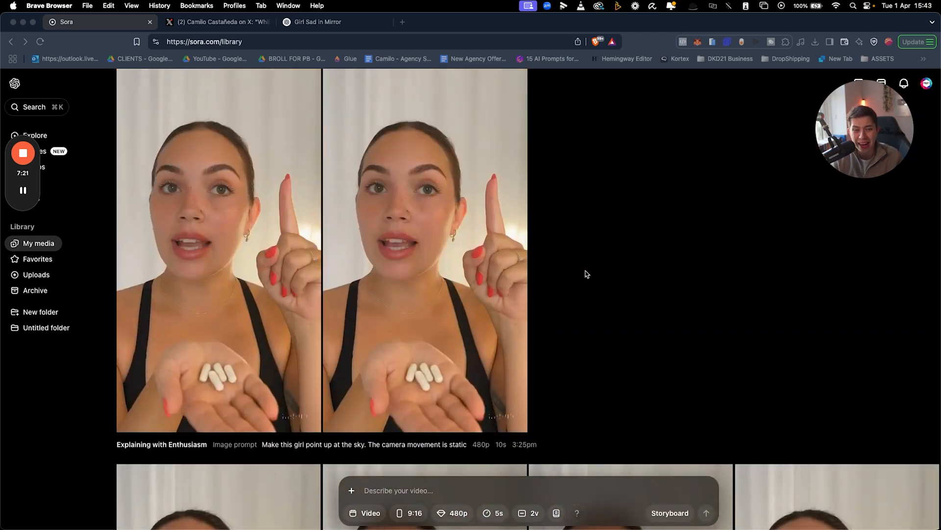
scroll("down", 3)
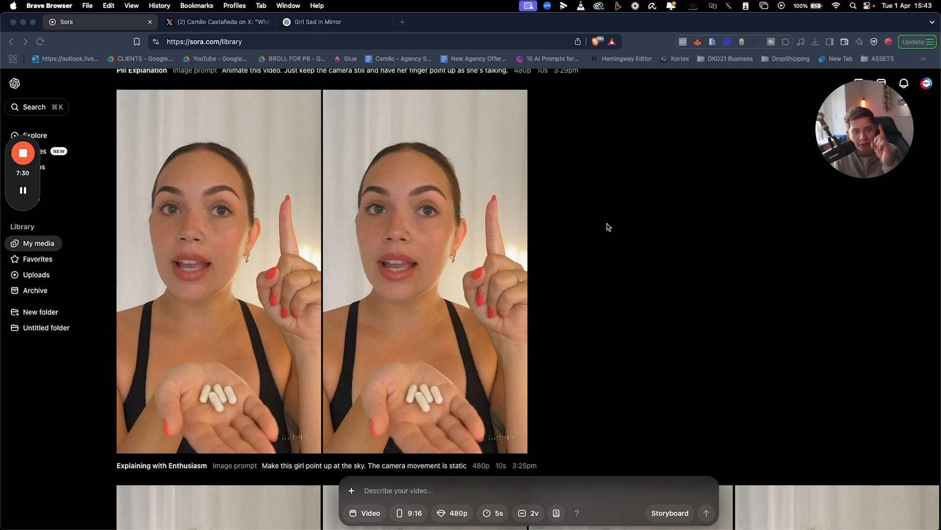
mouse_move(184, 479)
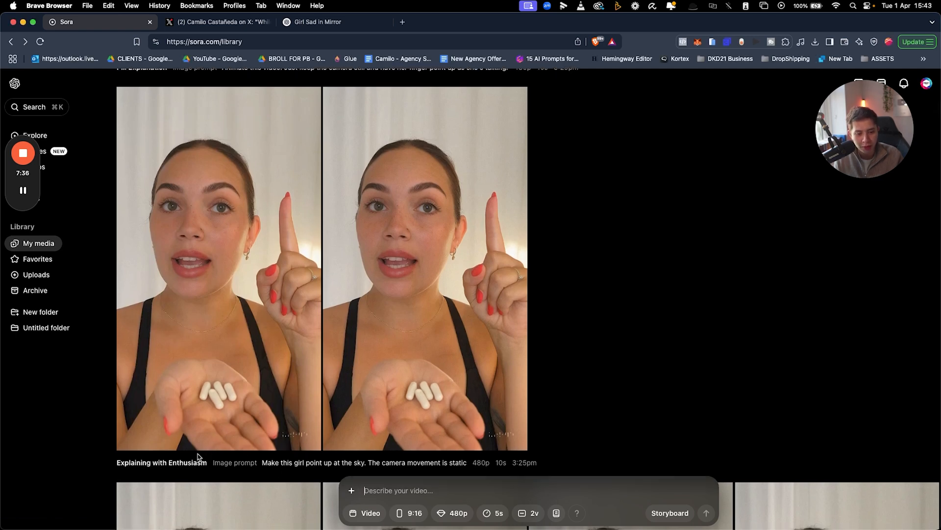
left_click(213, 267)
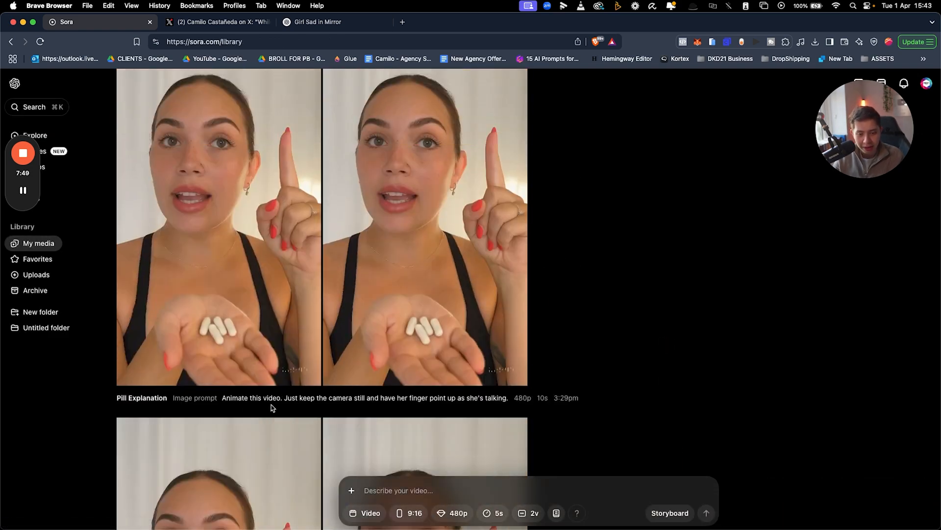
mouse_move(665, 363)
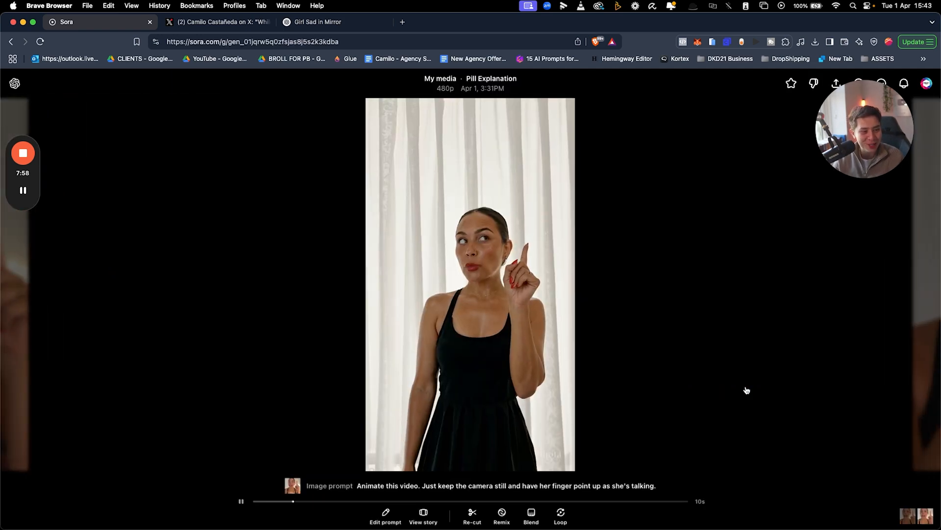
mouse_move(705, 307)
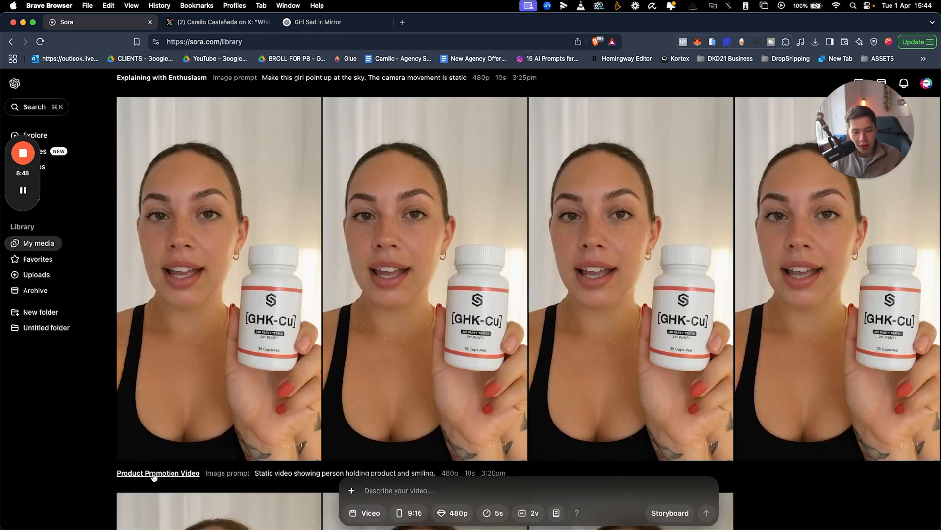
Leave Sora's My media library and switch to the Arcads ad script.
left_click(158, 473)
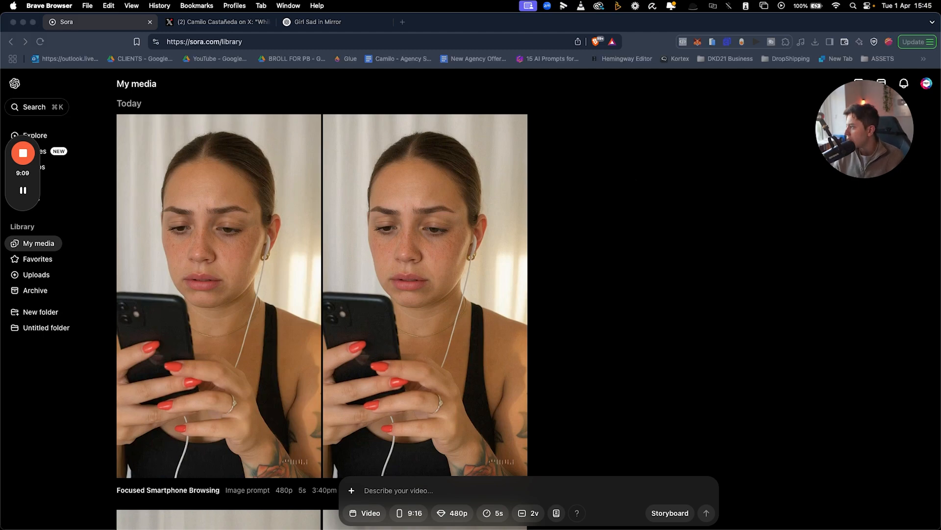
left_click(194, 22)
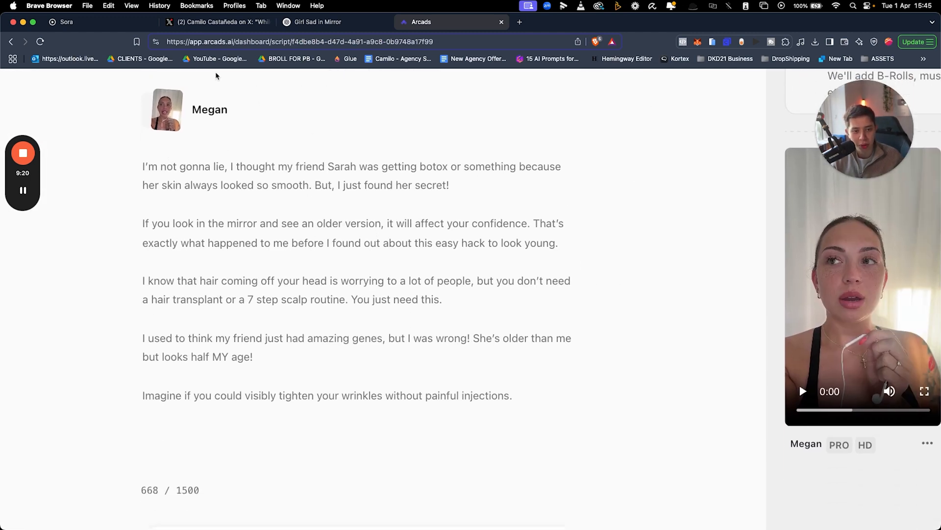
Flip between the Sora videos, ChatGPT image chats and Arcads script to compare assets.
left_click(66, 22)
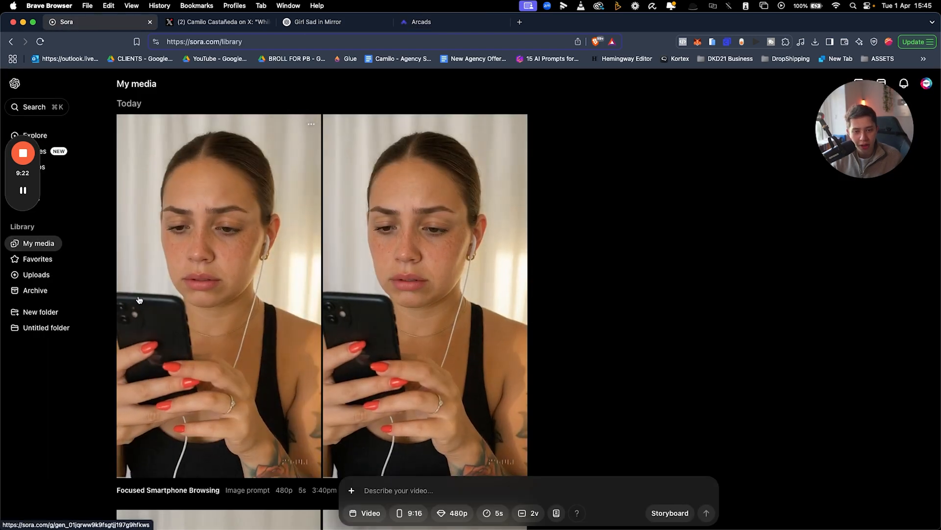
scroll("down", 3)
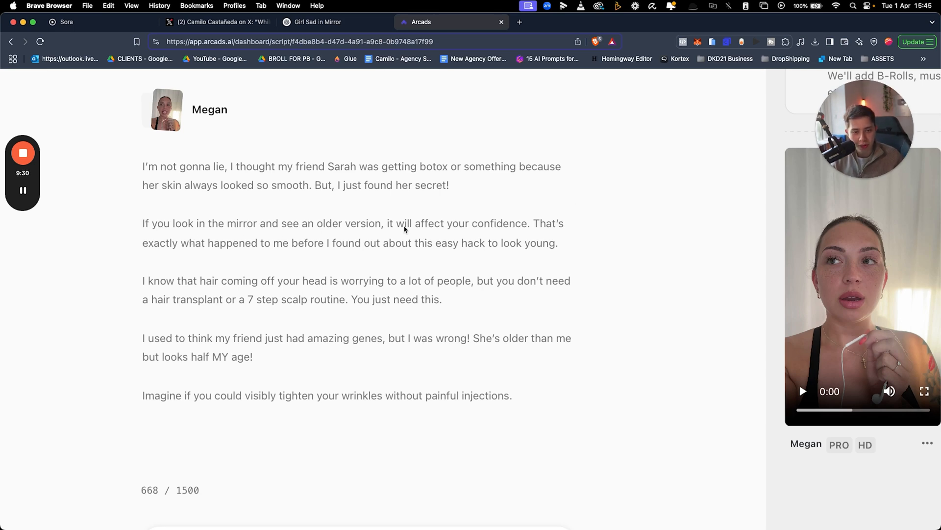
left_click(318, 23)
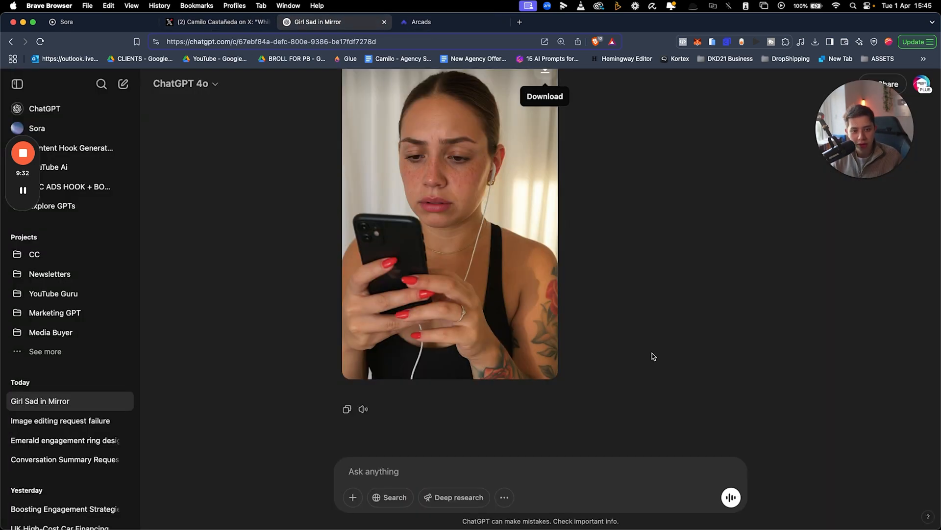
left_click(64, 21)
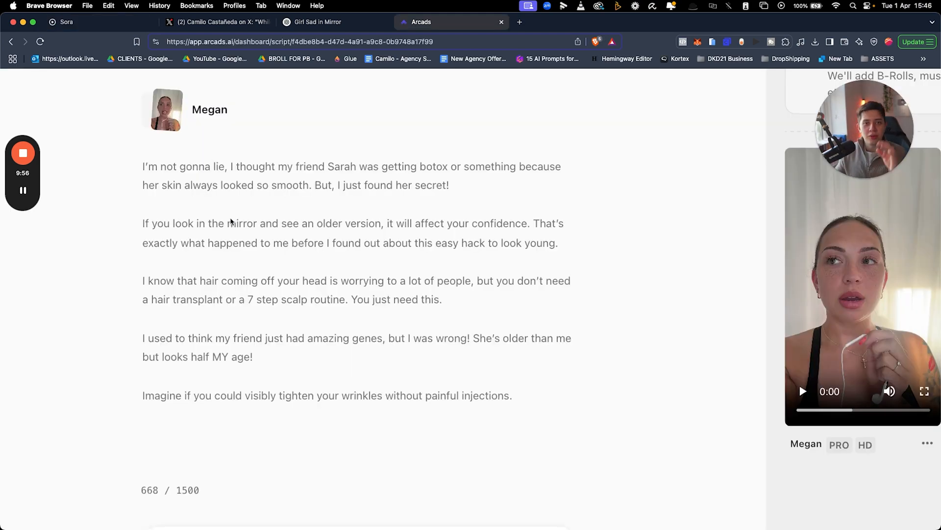
left_click(317, 21)
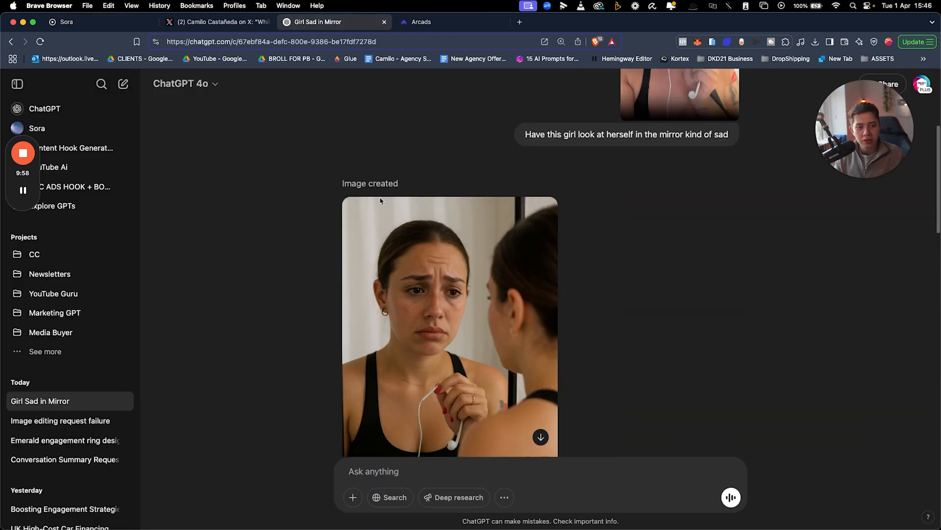
left_click(64, 21)
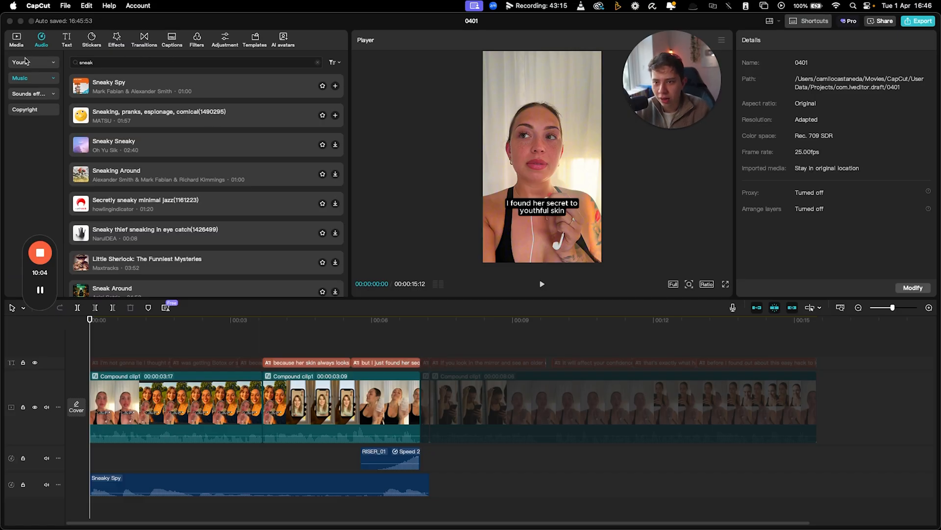
Show the imported clips and images in CapCut's Media panel.
left_click(17, 40)
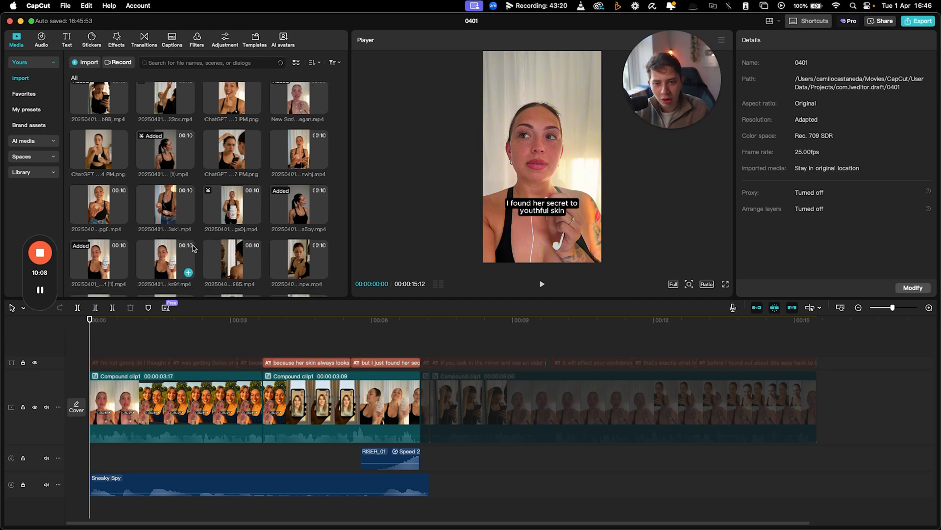
left_click(232, 161)
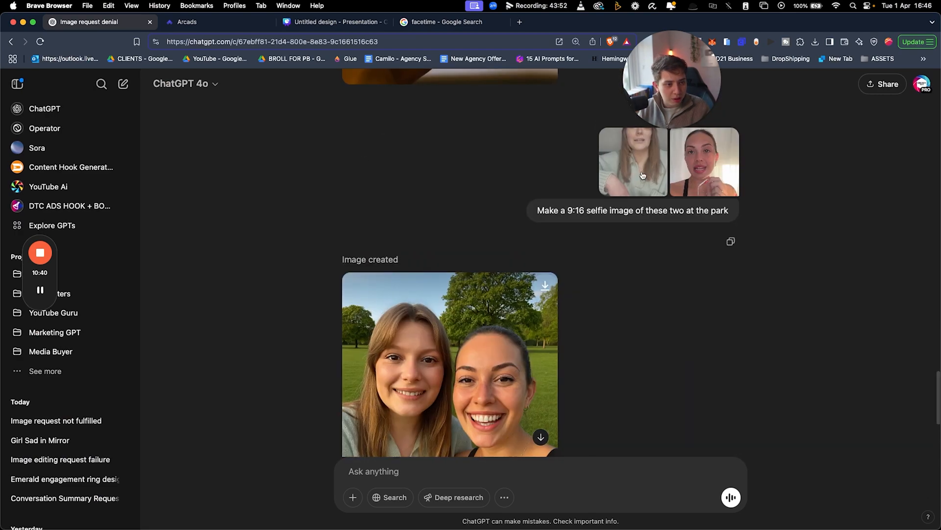
Scroll the chat and return to the generated FaceTime-style phone call image.
scroll("down", 3)
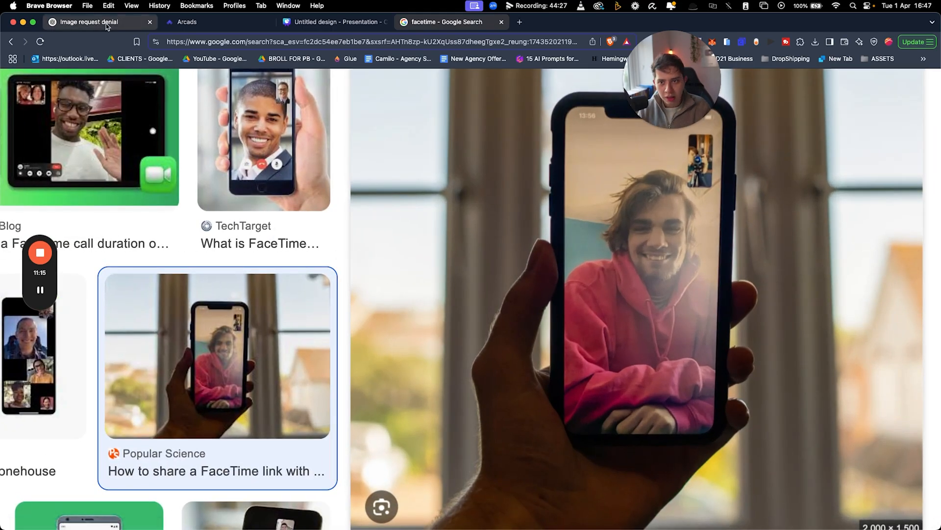
left_click(95, 21)
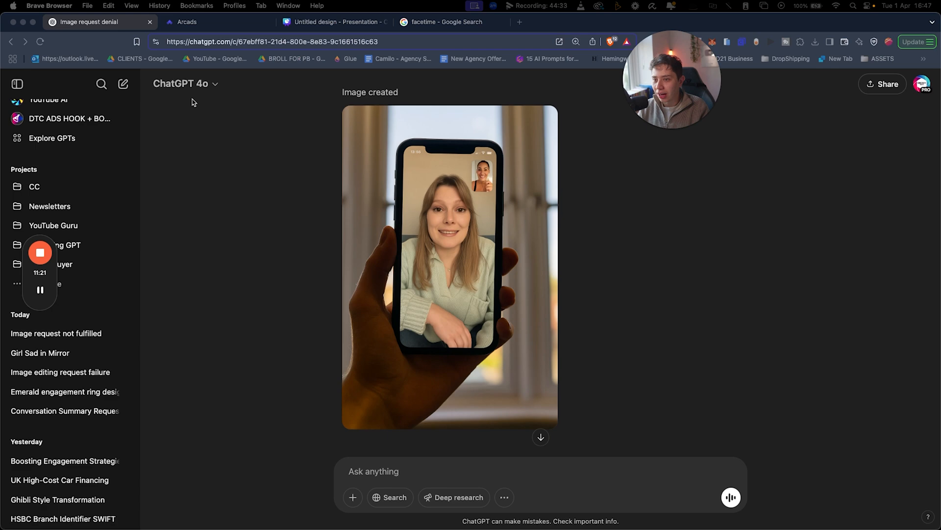
left_click(316, 22)
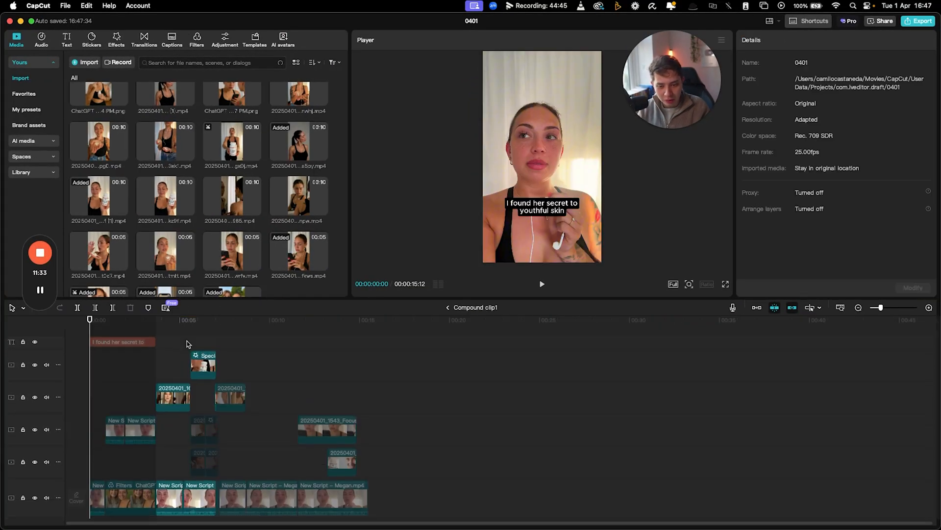
Scrub to about 6 seconds and select the pill-holding b-roll clip to view its settings.
left_click(202, 319)
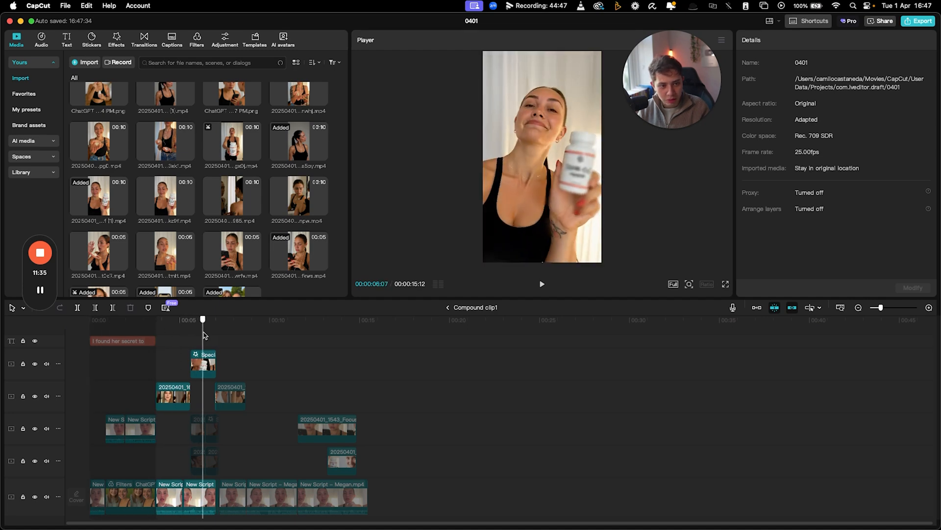
left_click(202, 419)
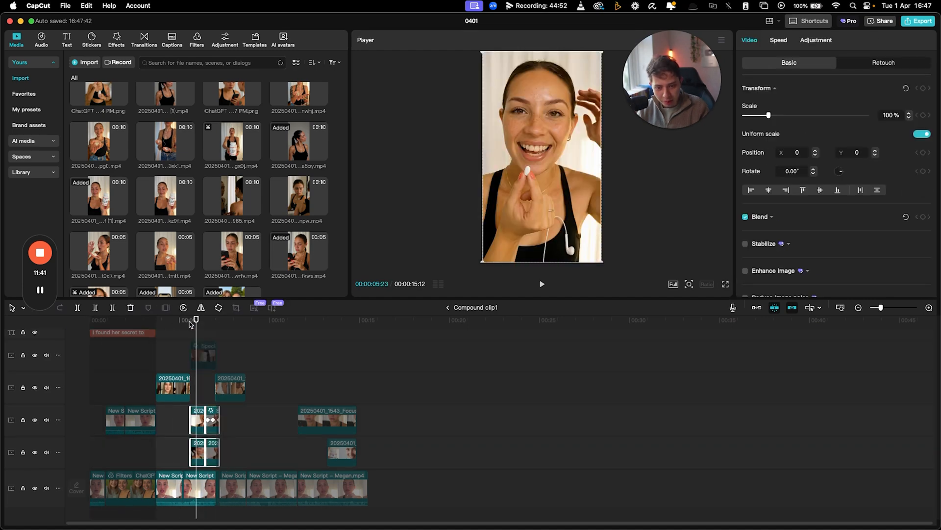